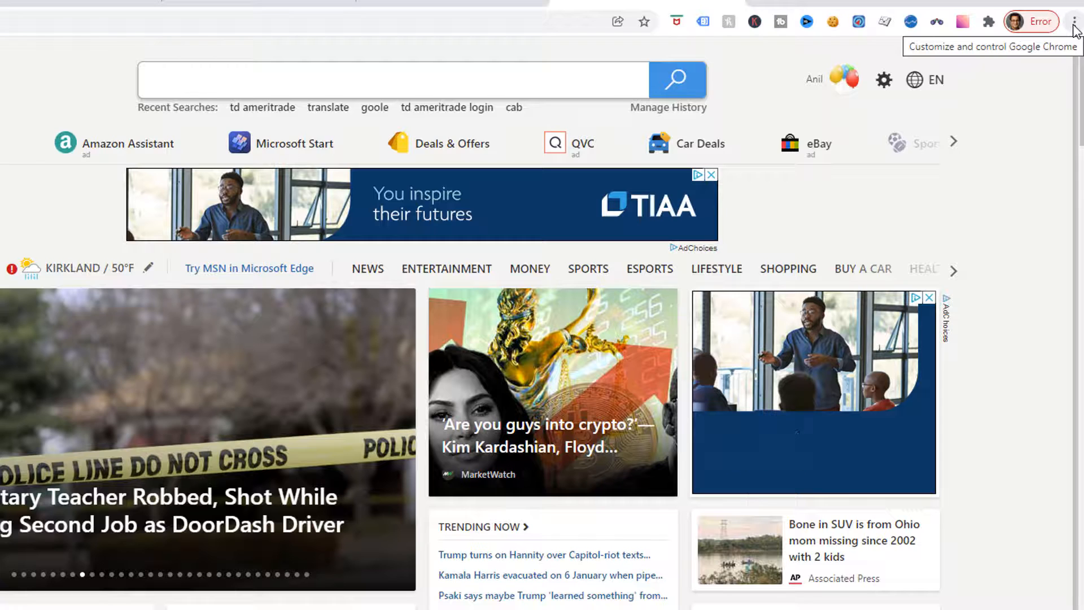
Step: Open Chrome's Developer tools on the msn.com page via More tools
left_click(1073, 21)
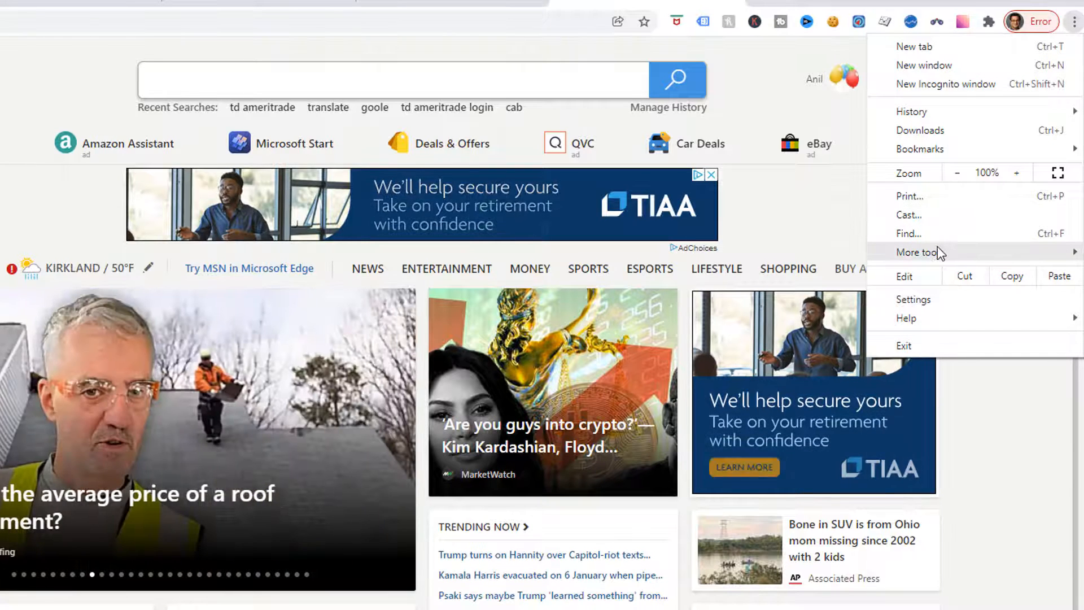
left_click(920, 251)
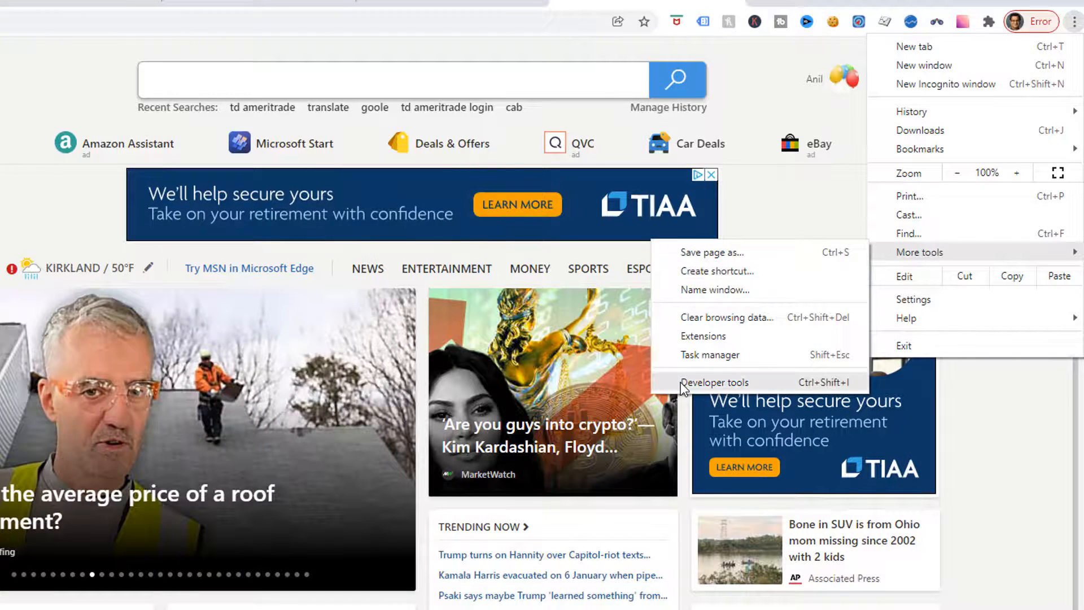
left_click(714, 382)
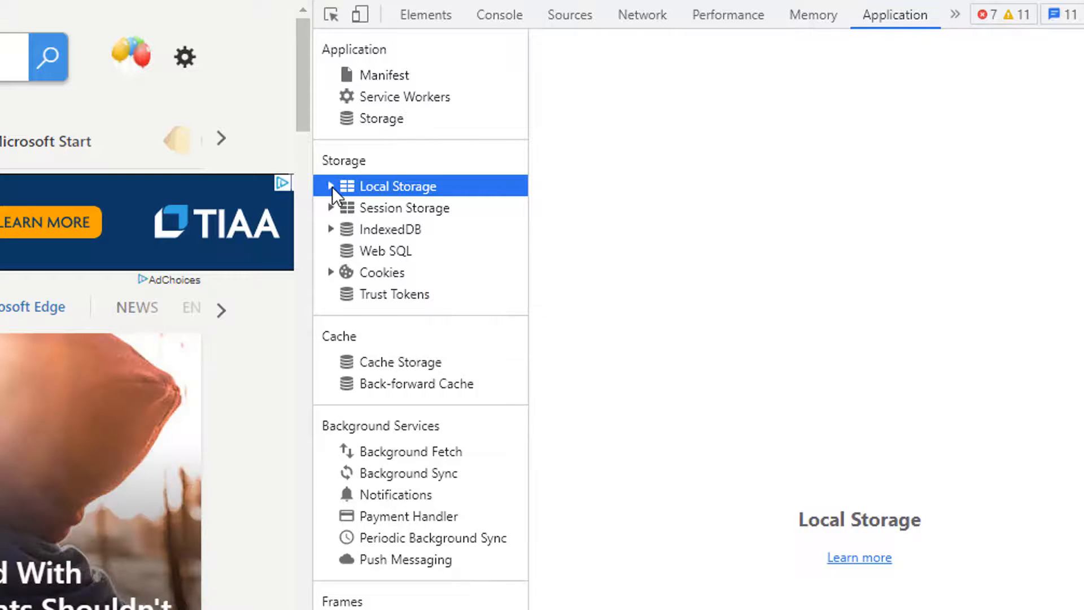
left_click(332, 185)
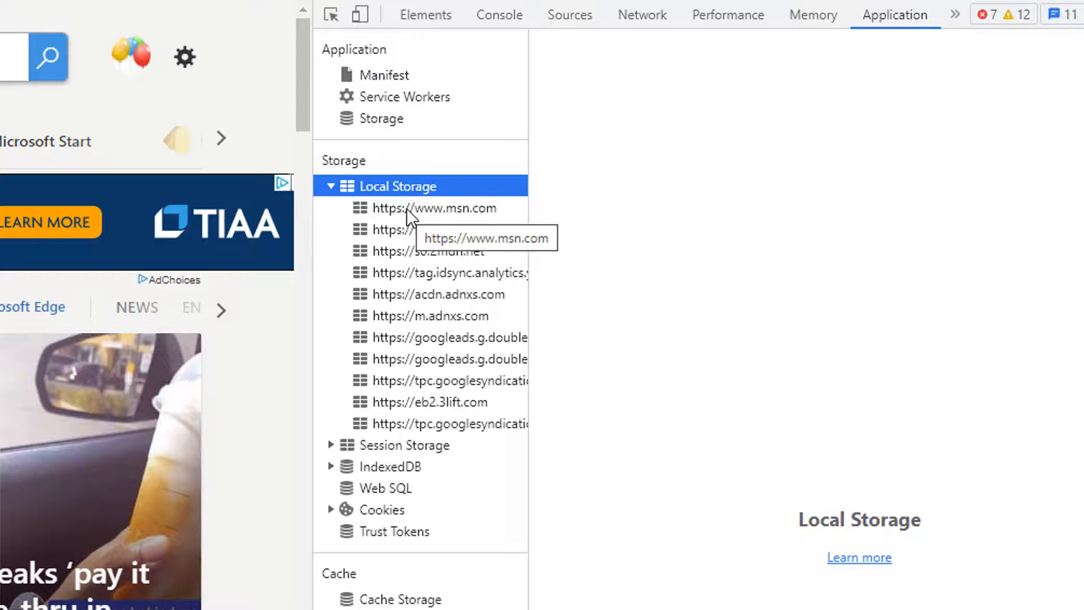
left_click(444, 207)
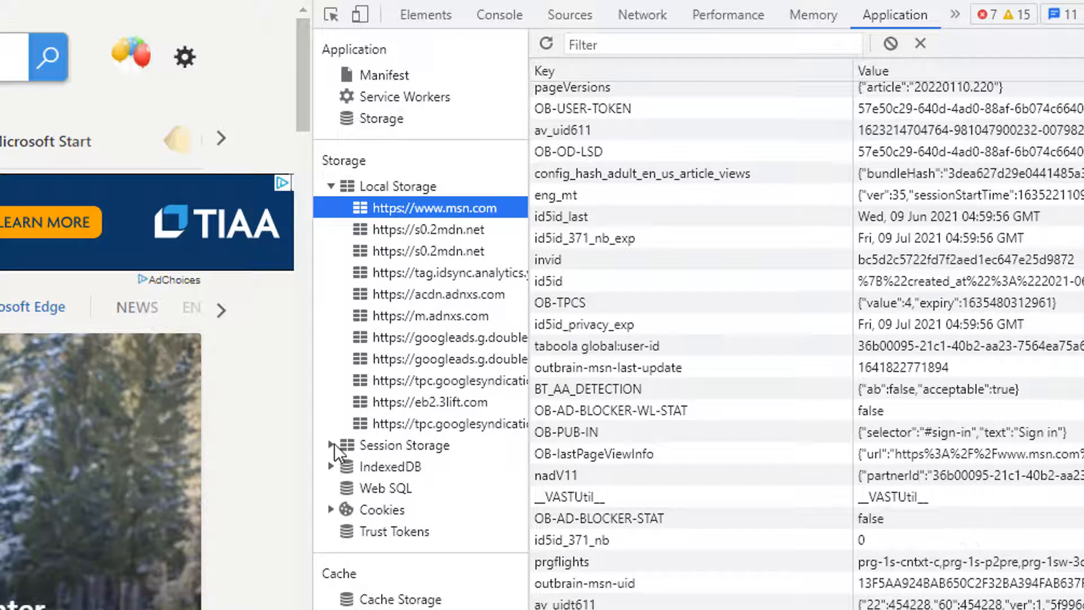
left_click(331, 446)
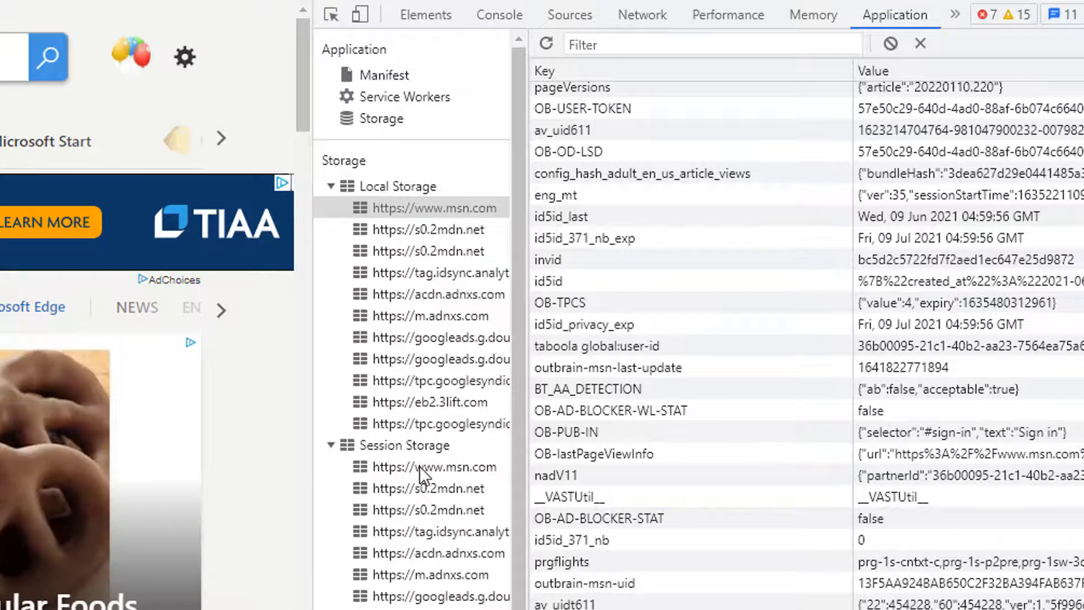
left_click(436, 466)
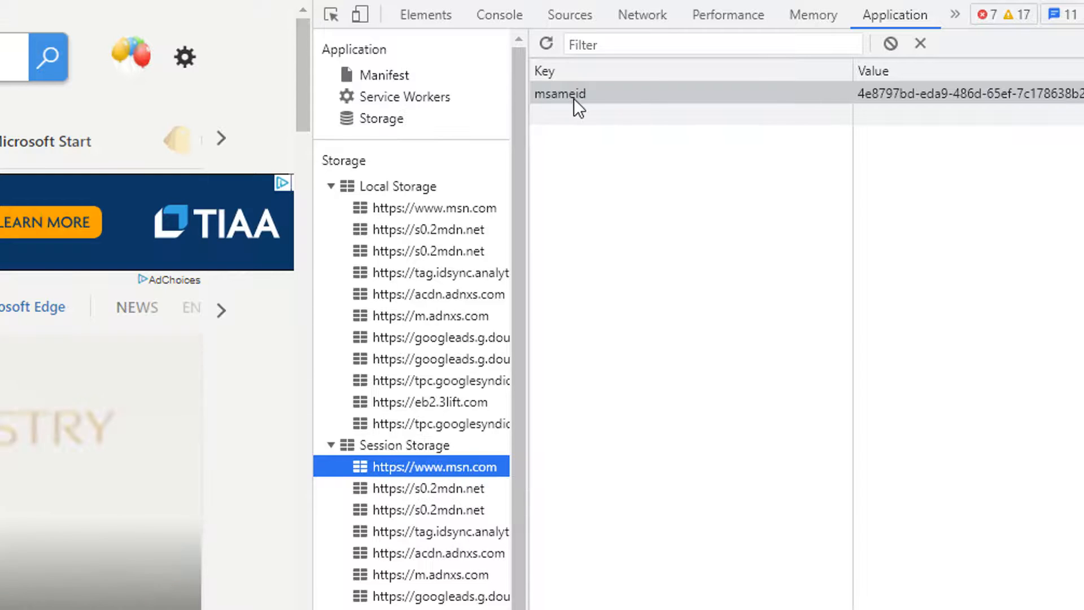
mouse_move(605, 104)
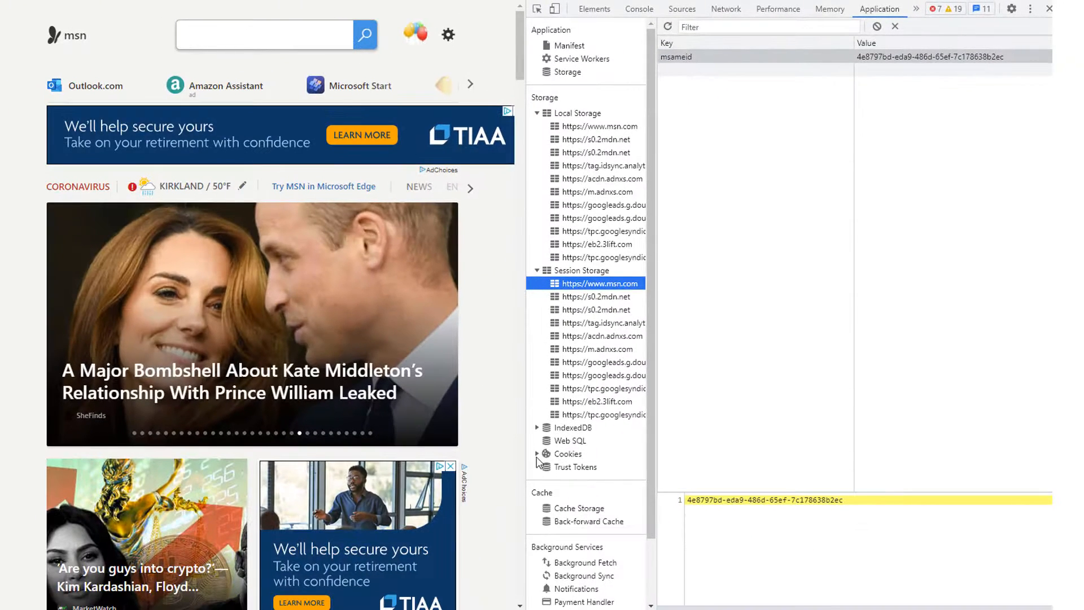
left_click(538, 453)
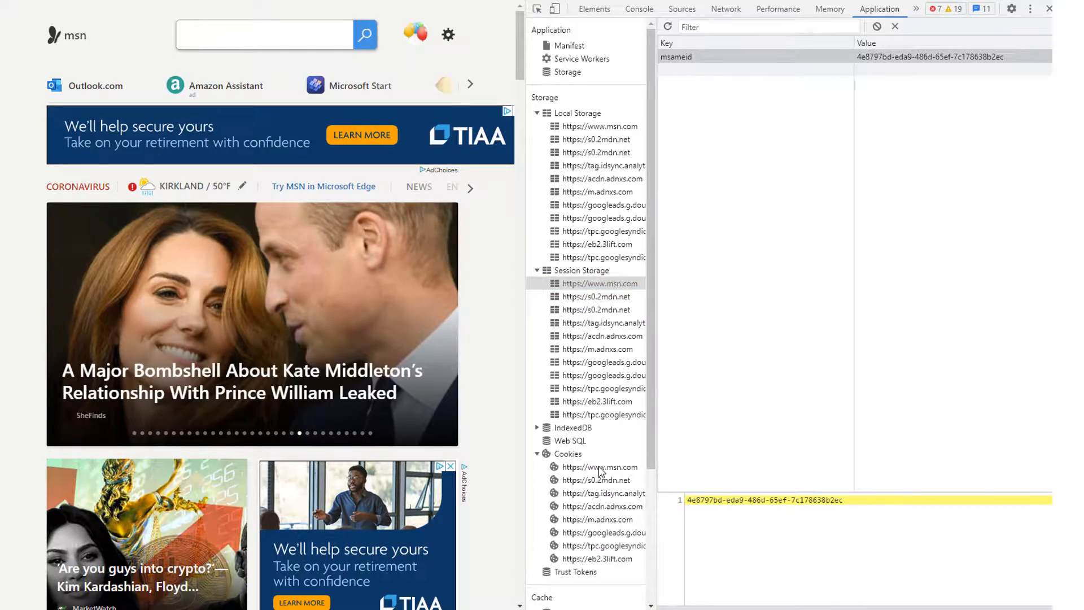
left_click(600, 467)
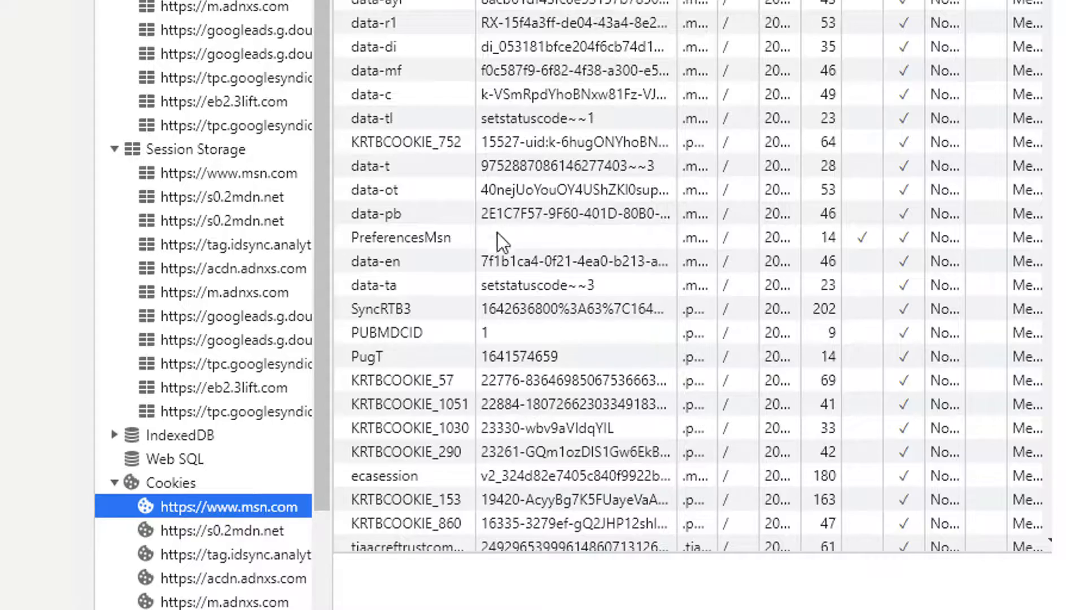
scroll("down", 3)
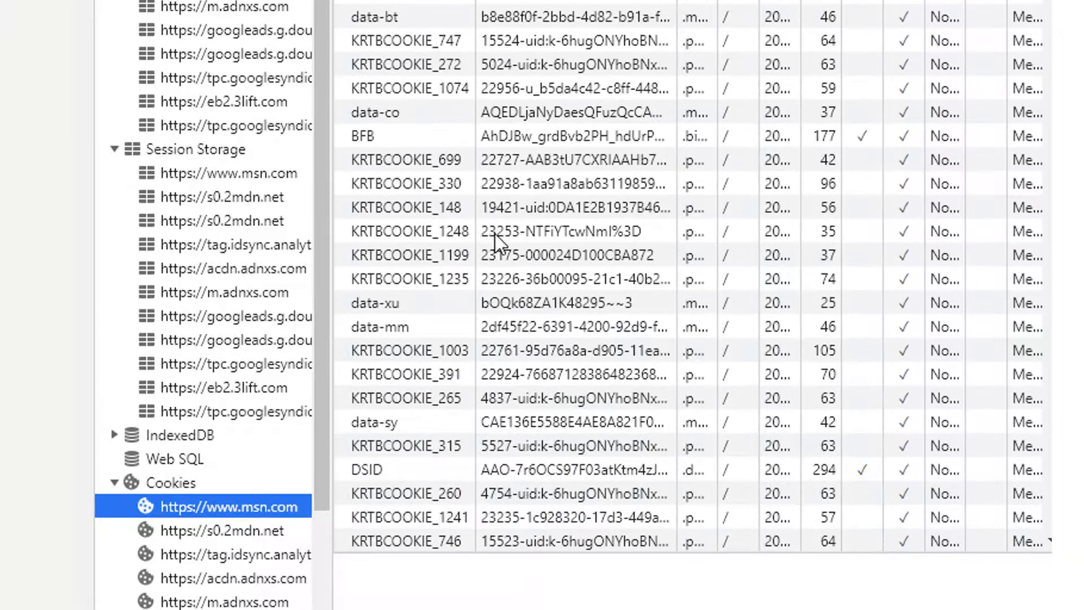
mouse_move(498, 239)
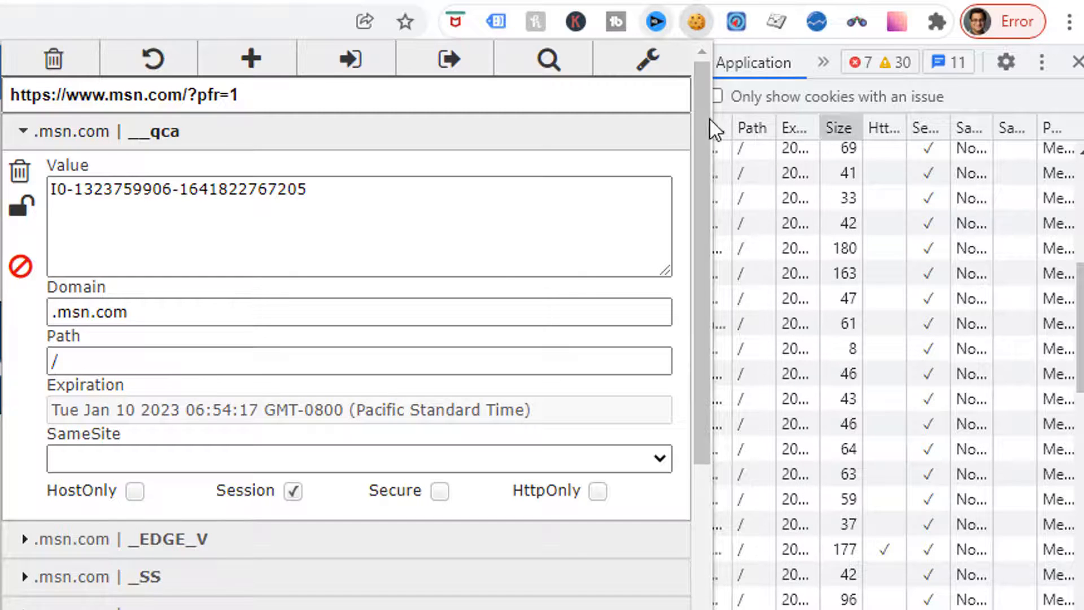
mouse_move(689, 297)
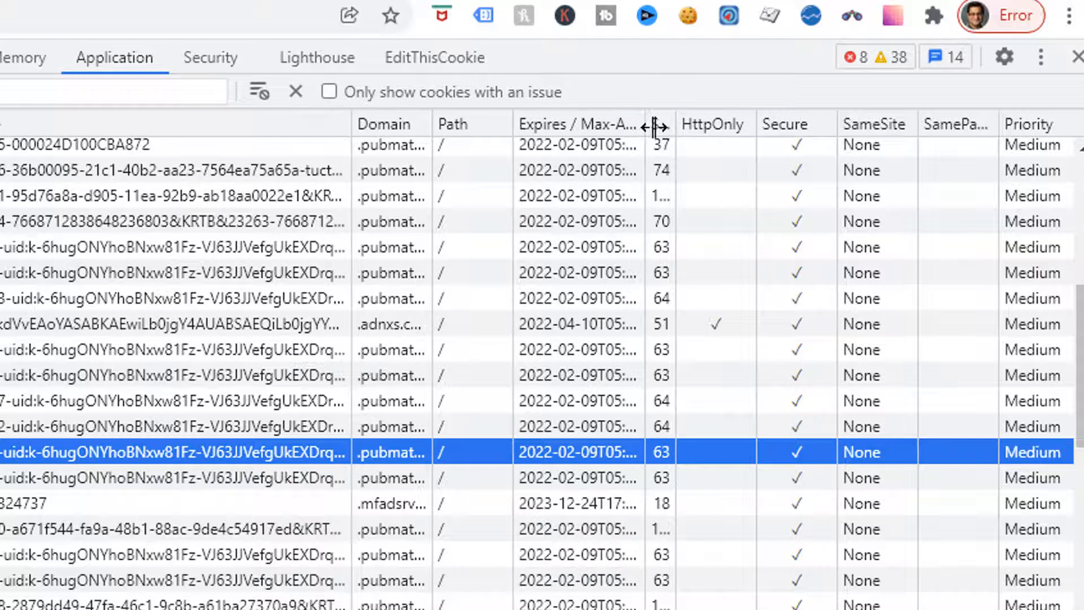
Step: Widen a cookies table column by dragging its header divider
left_click_drag(656, 124, 678, 124)
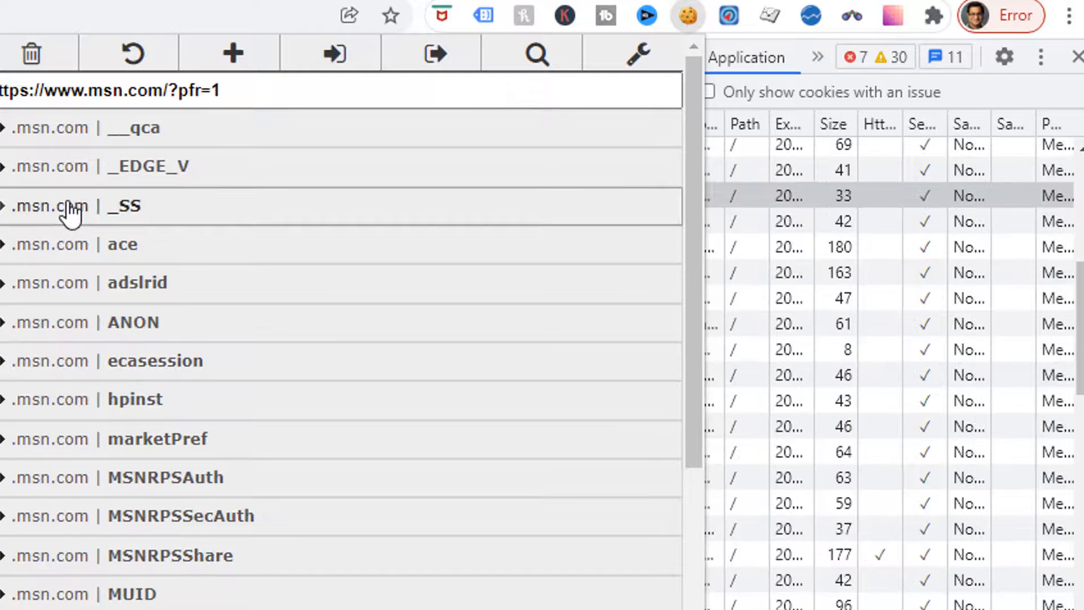
Step: Expand the __qca cookie in EditThisCookie to reveal its details
left_click(131, 127)
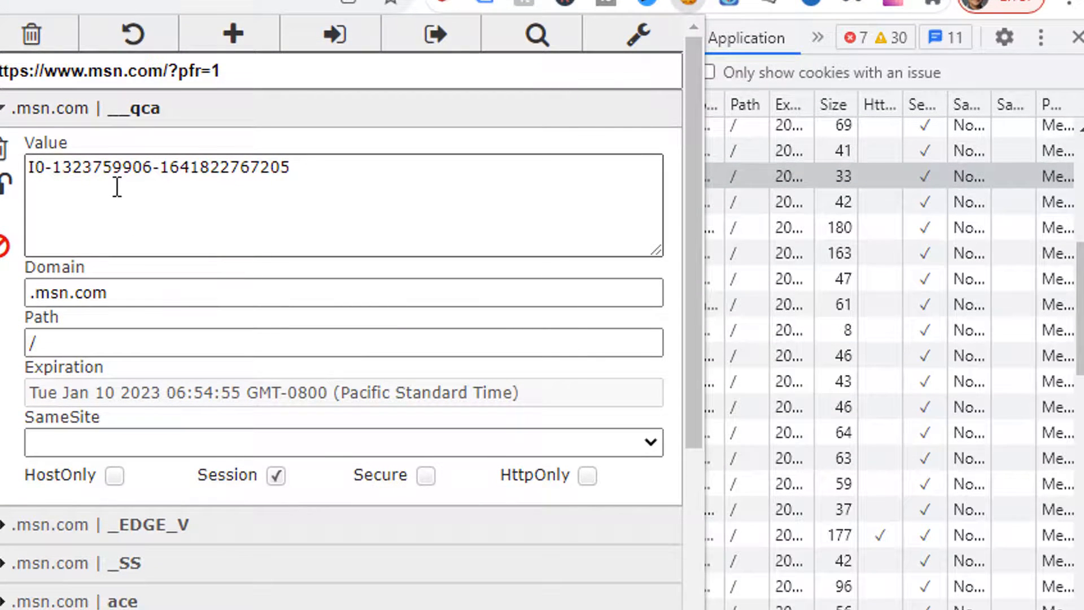